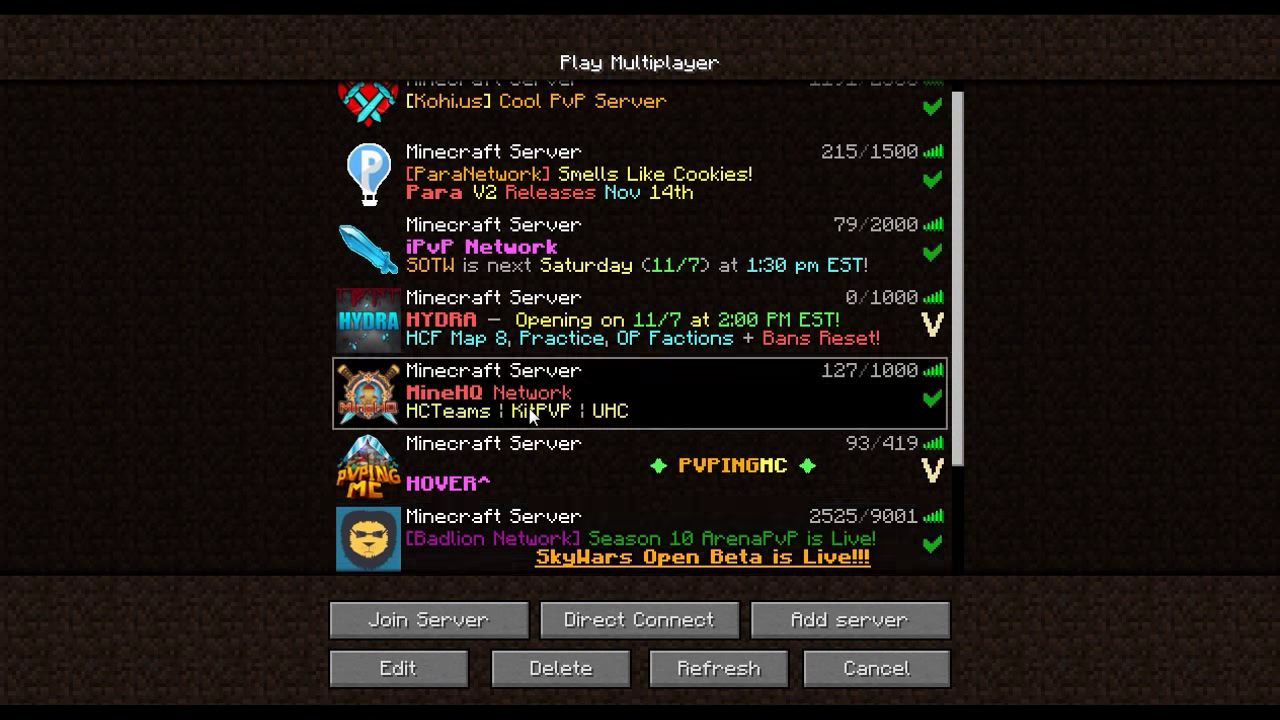
# Step: Join the MineHQ Network server from the multiplayer server list
pyautogui.click(427, 619)
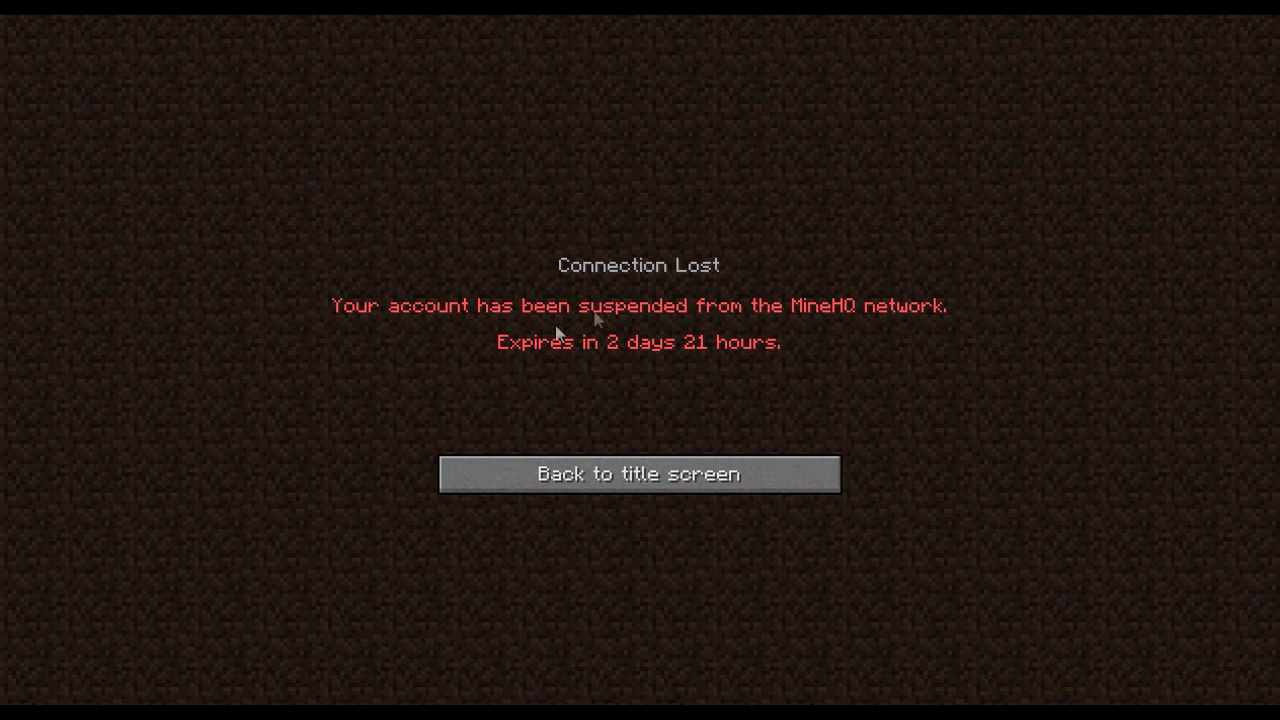
pyautogui.moveTo(760, 291)
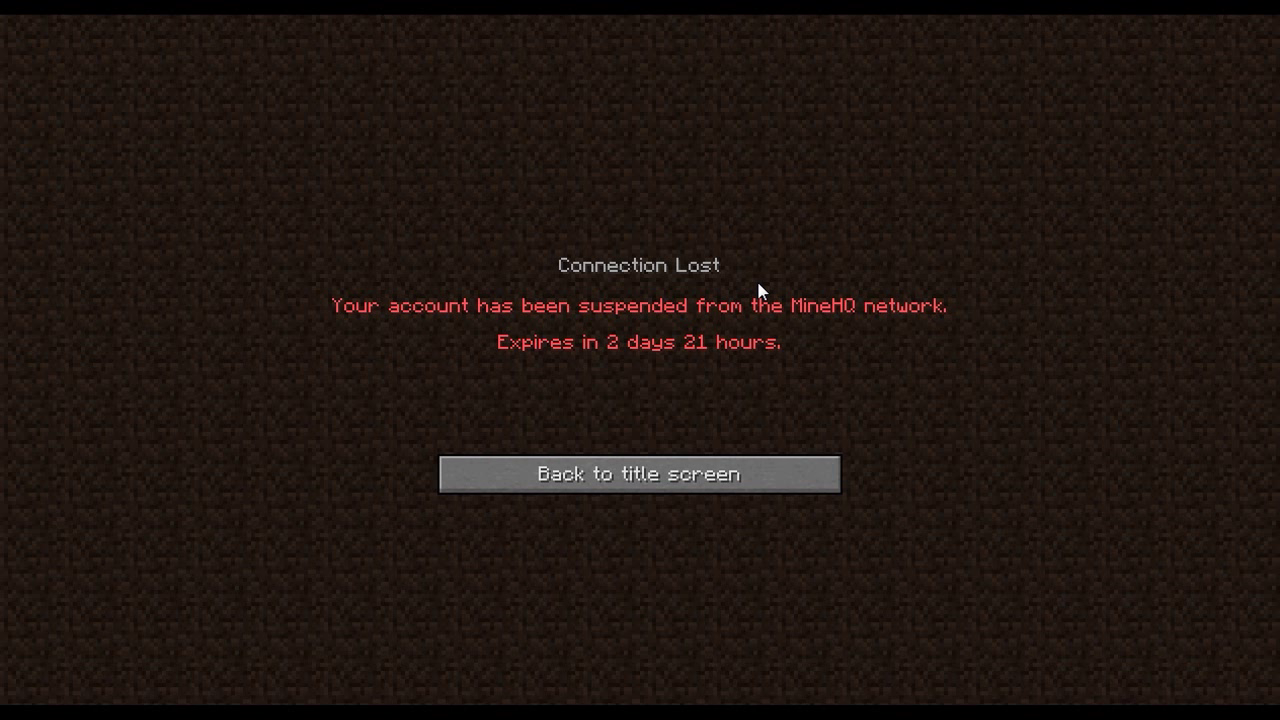
pyautogui.moveTo(793, 253)
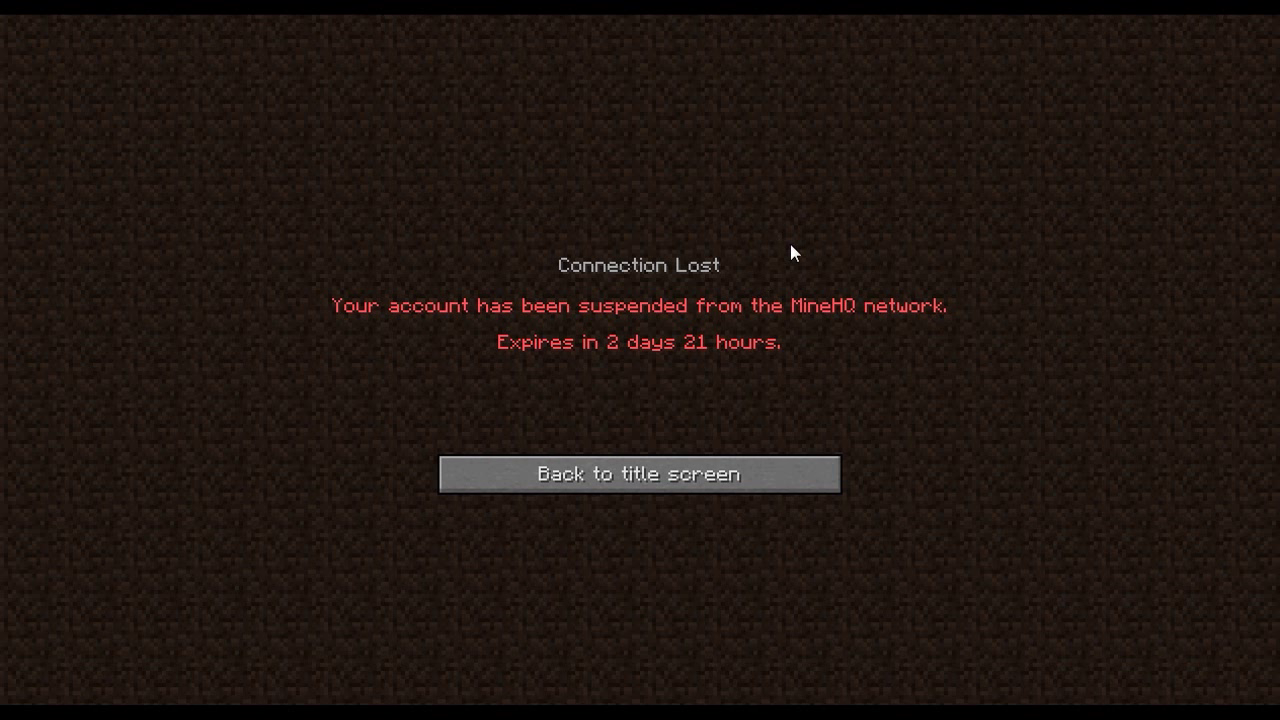
pyautogui.moveTo(797, 500)
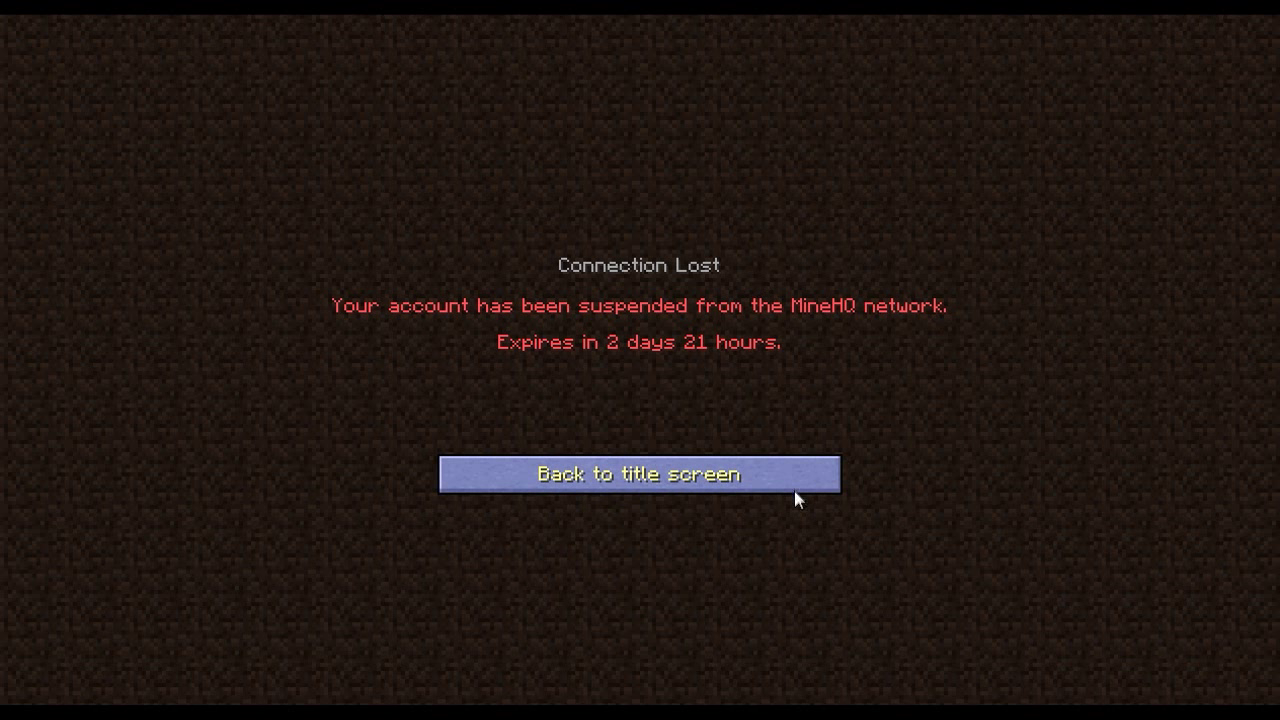